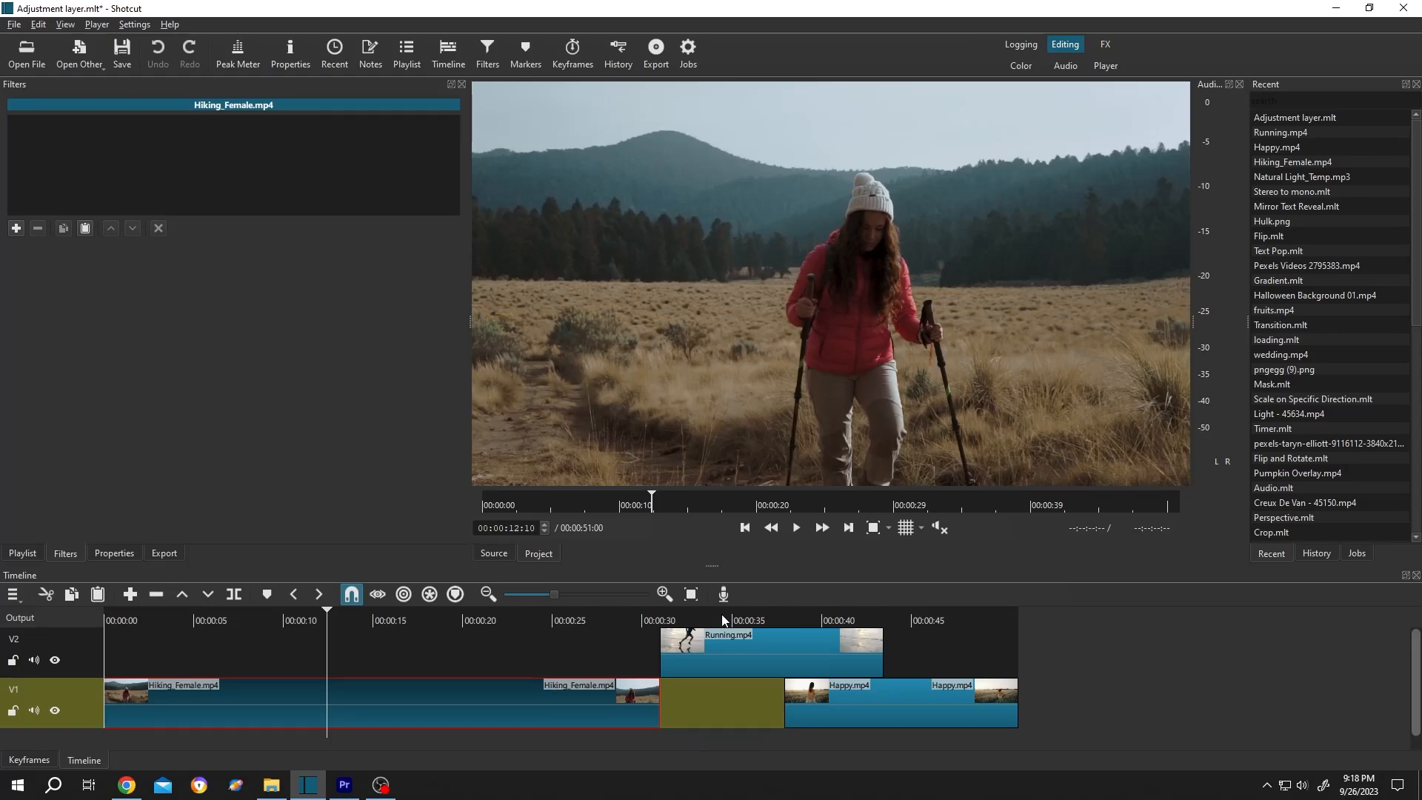
mouse_move(830, 694)
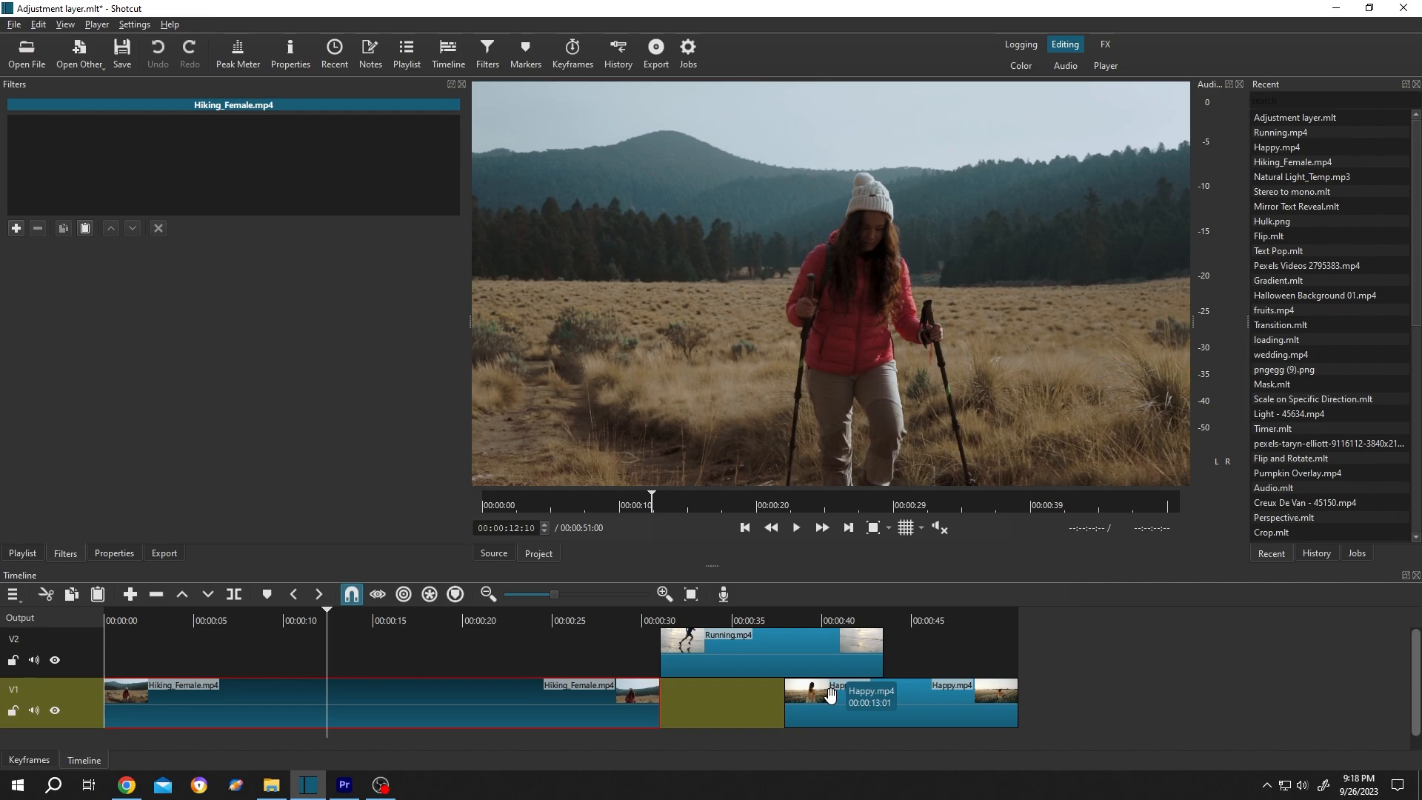
mouse_move(924, 690)
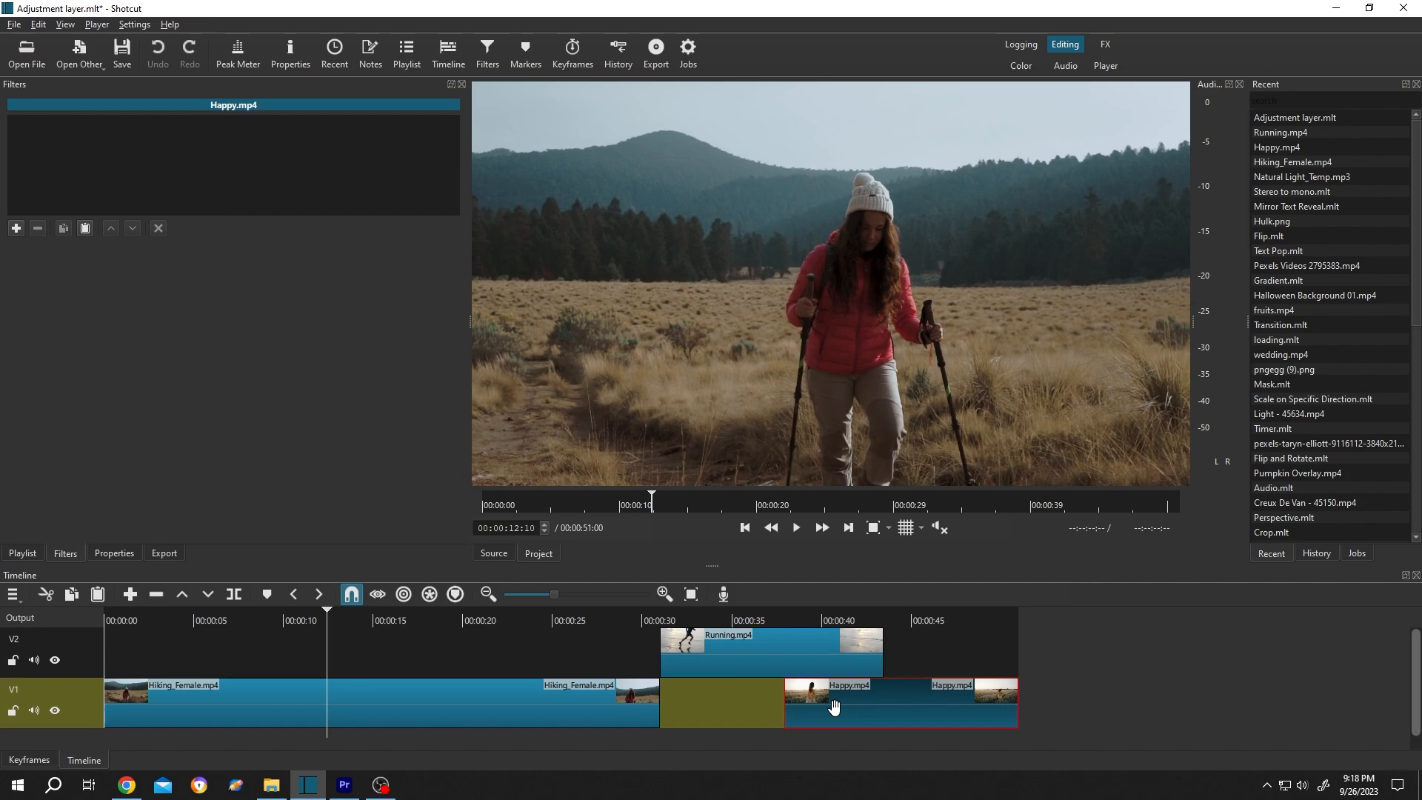
mouse_move(627, 714)
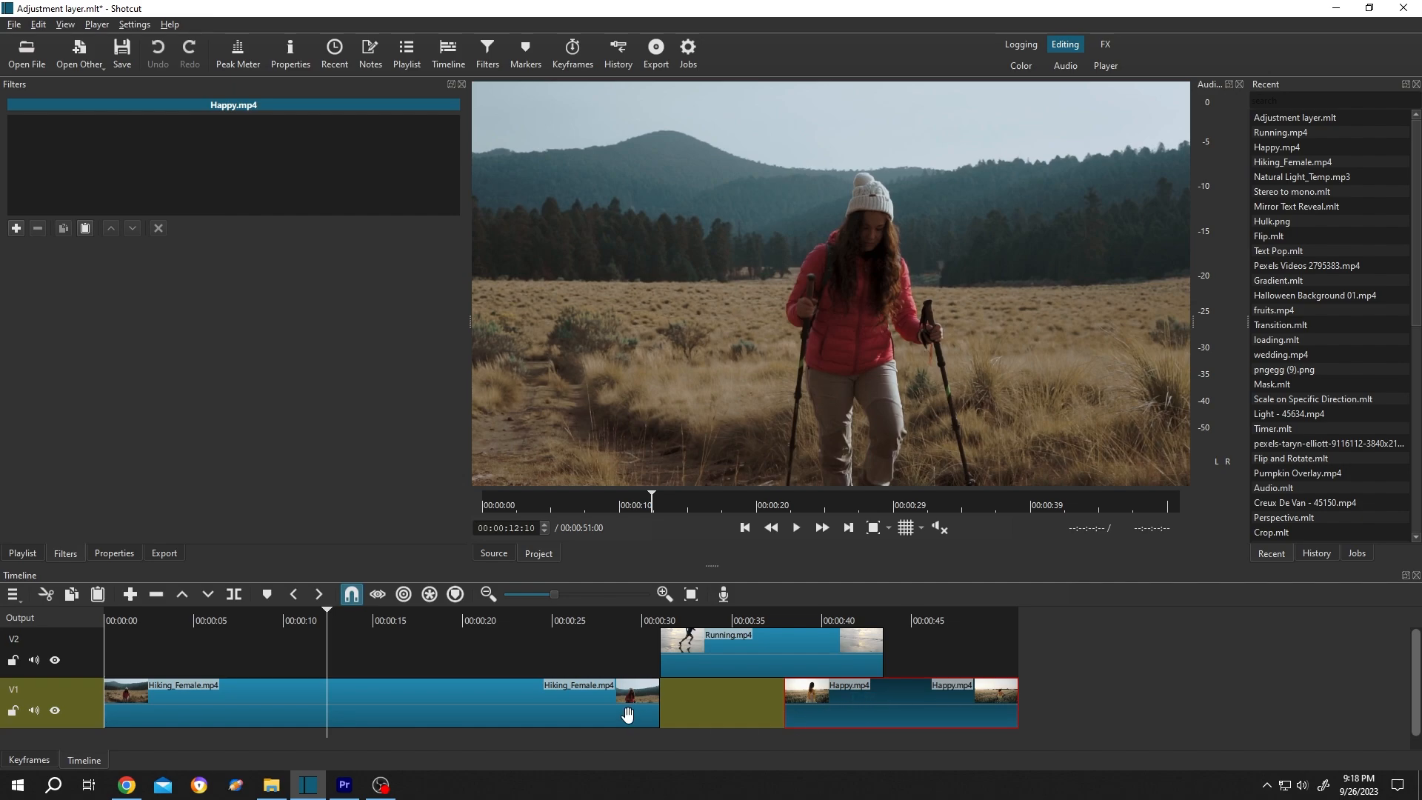
mouse_move(628, 714)
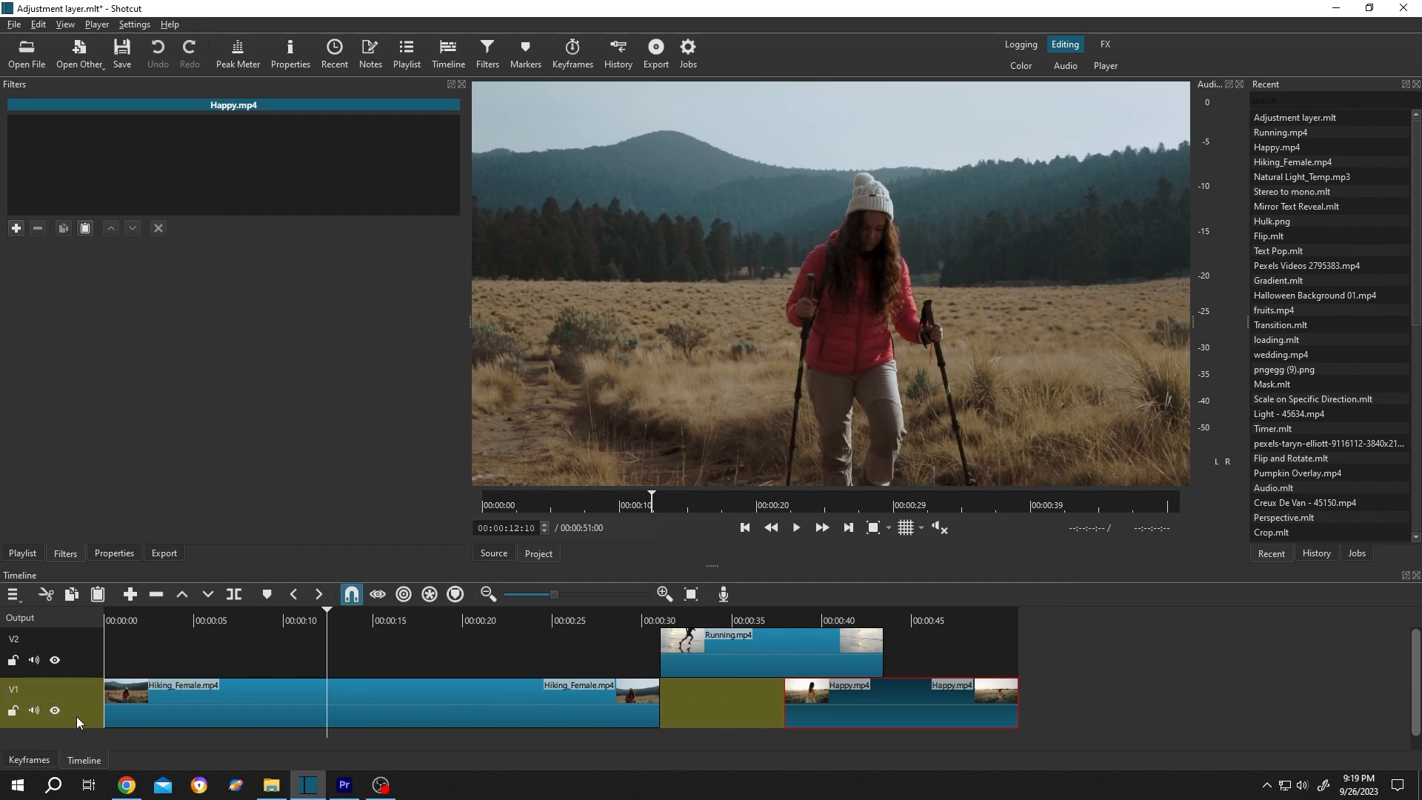
mouse_move(85, 716)
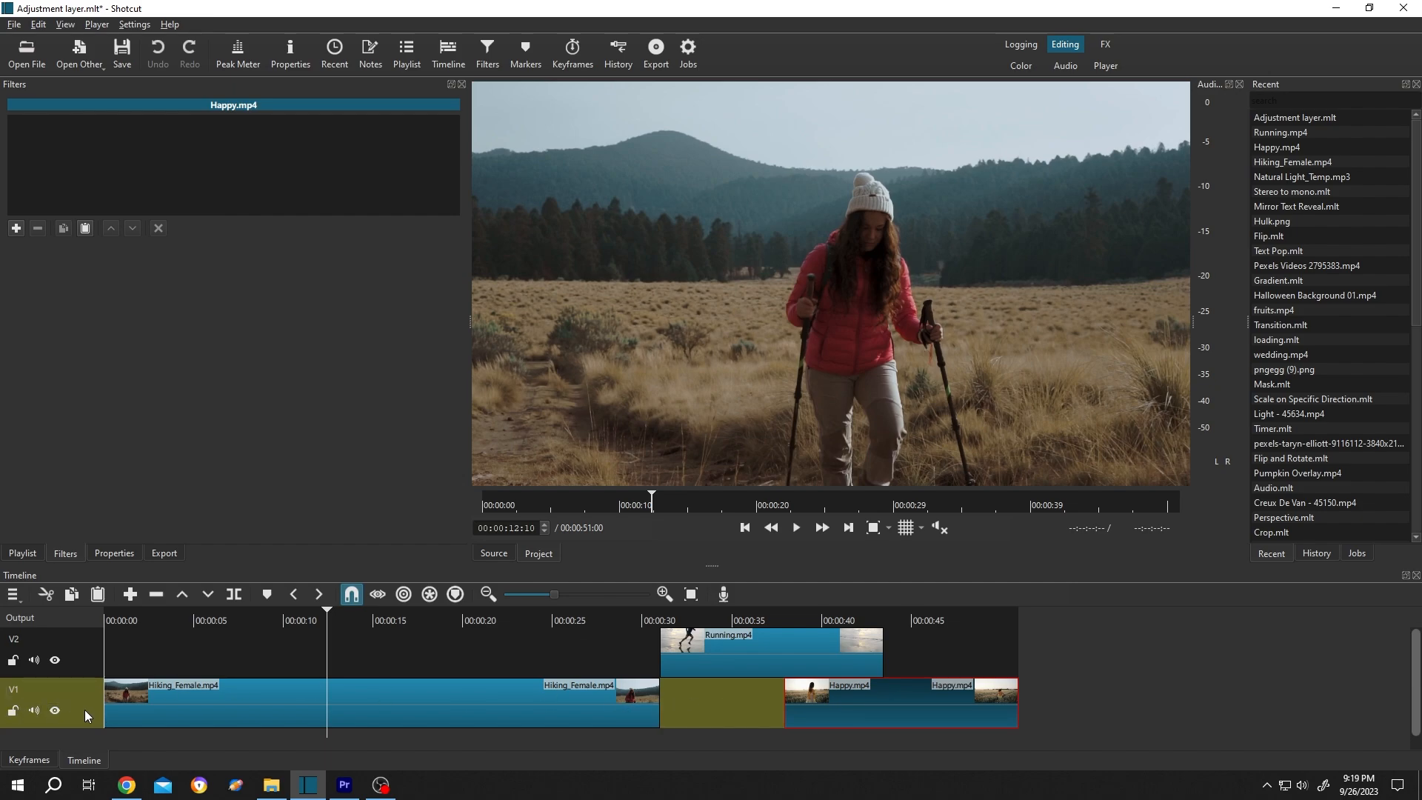
- Add a black-and-white filter to track V1, preview the Happy clip, then reselect V1
left_click(50, 690)
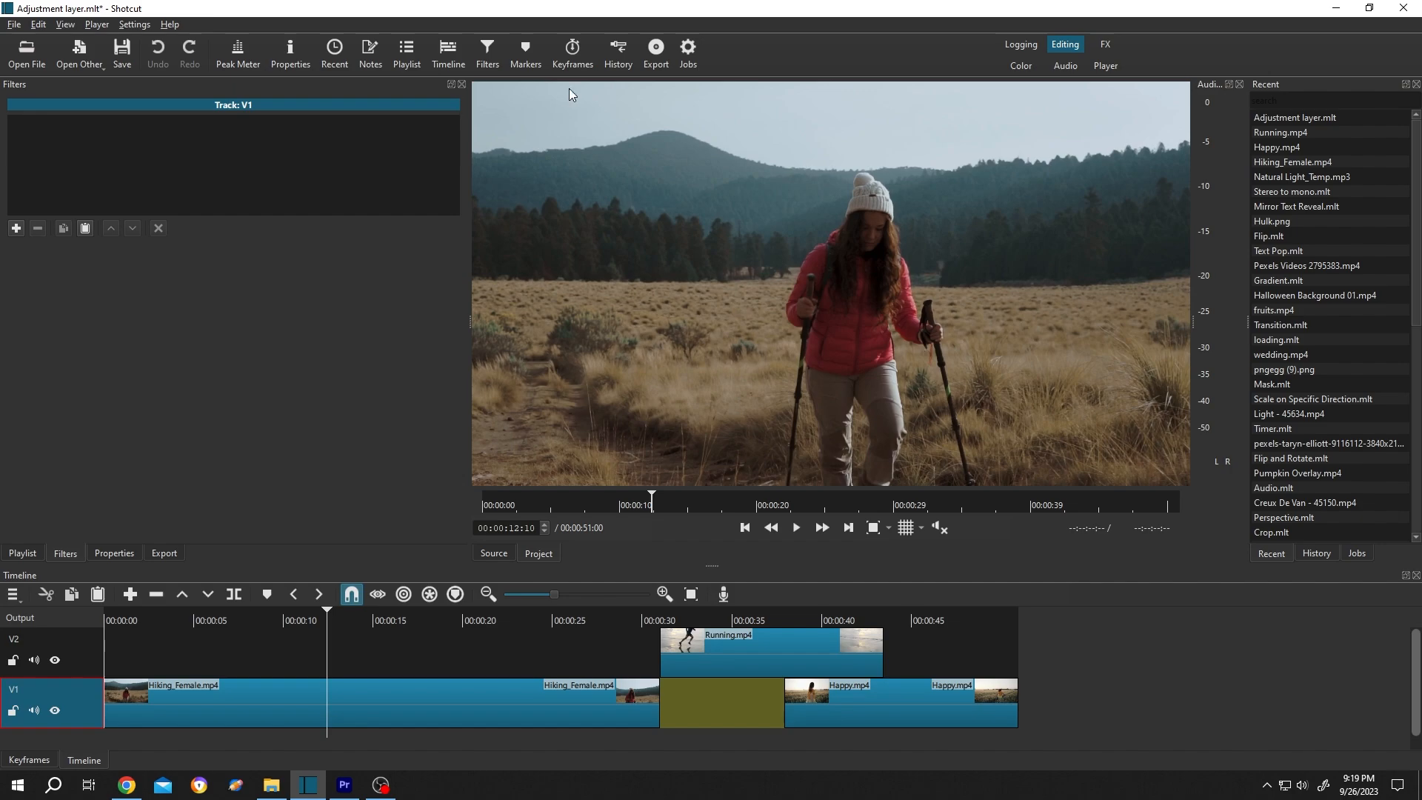
mouse_move(32, 226)
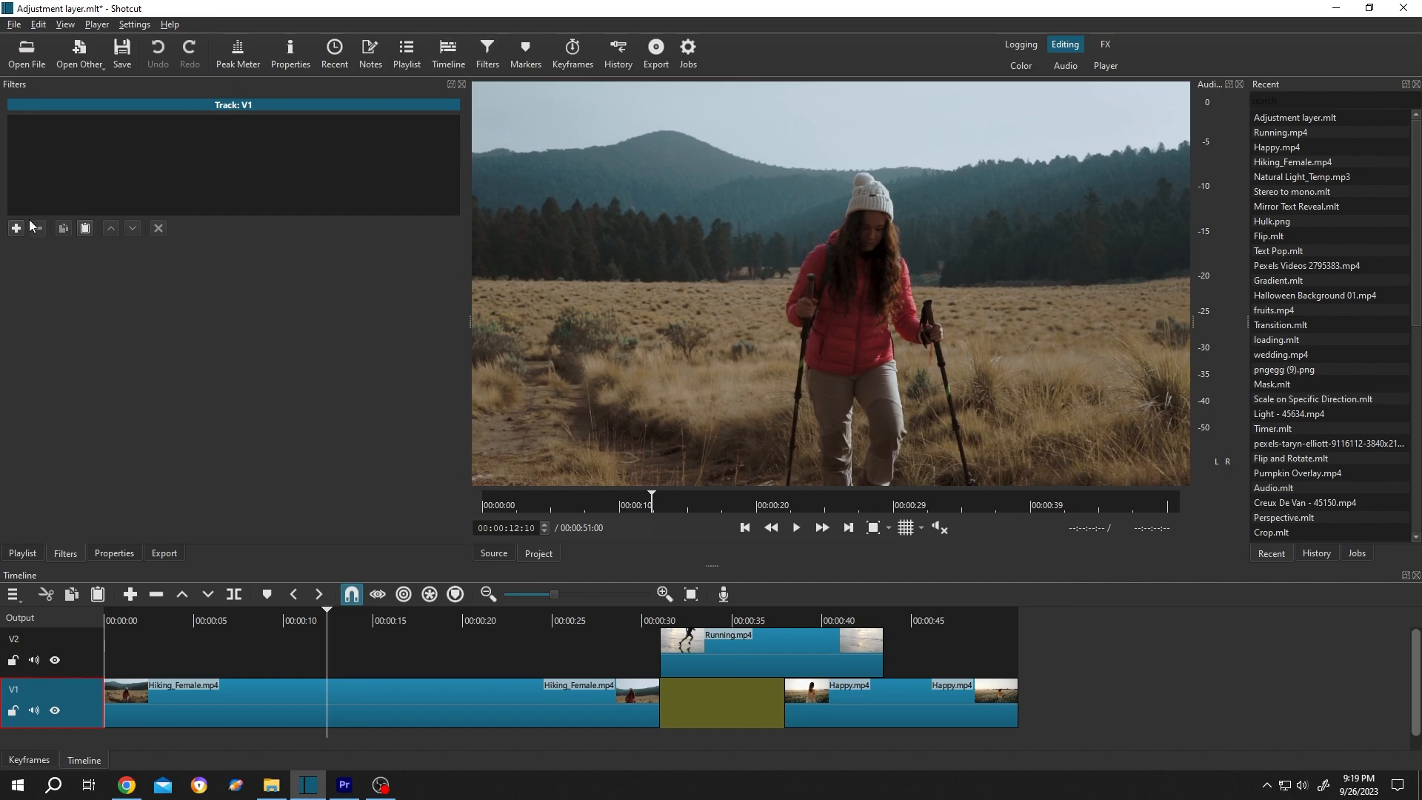
left_click(16, 227)
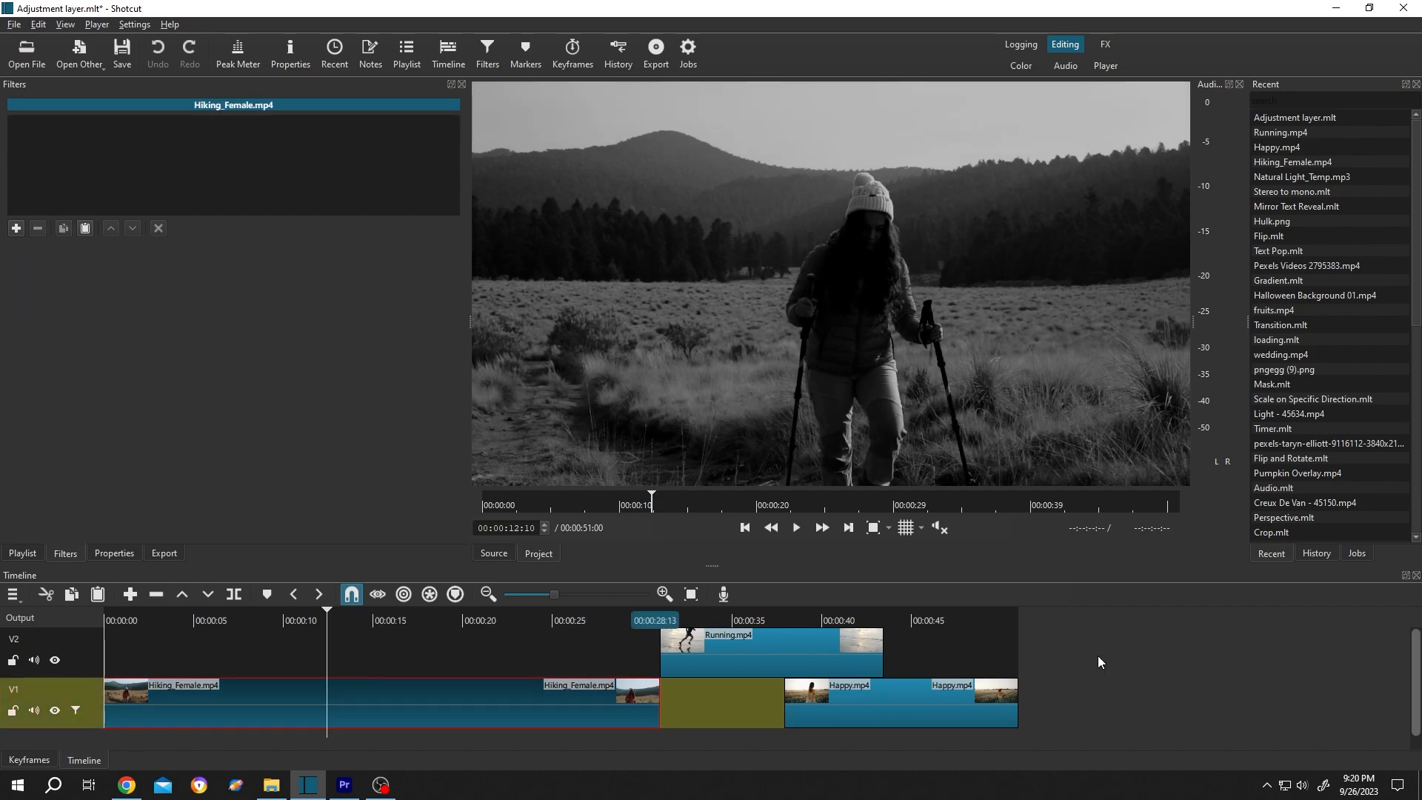
left_click(925, 620)
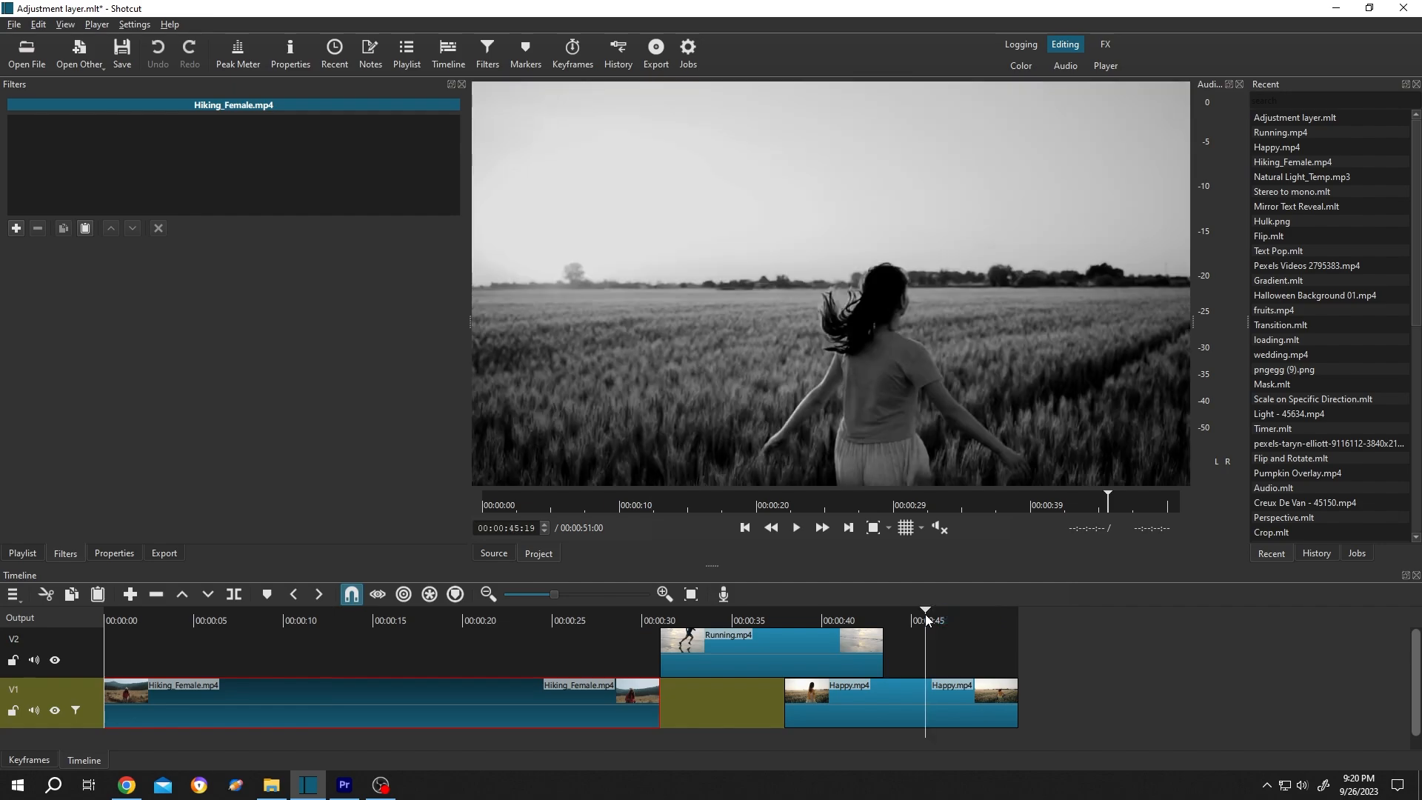
mouse_move(888, 462)
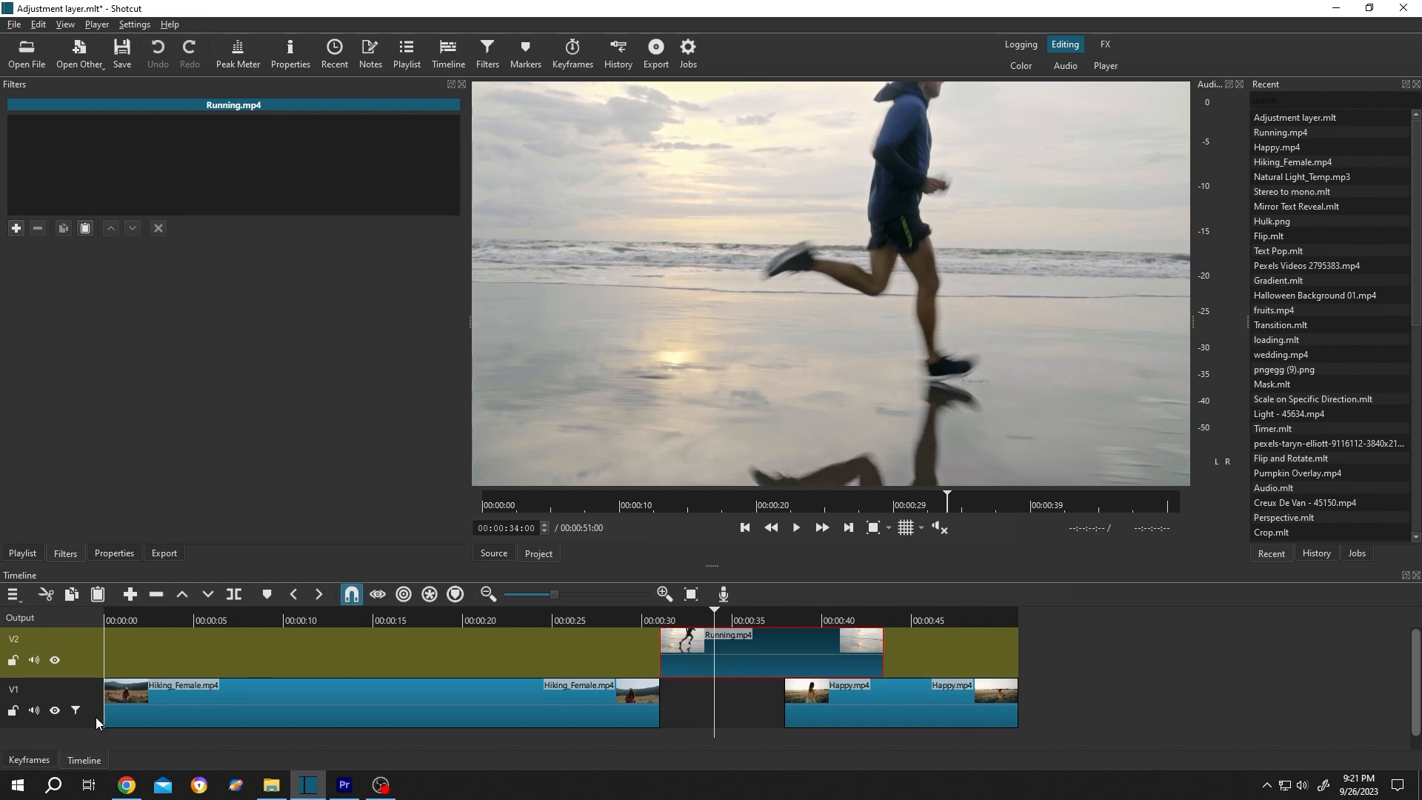
left_click(14, 689)
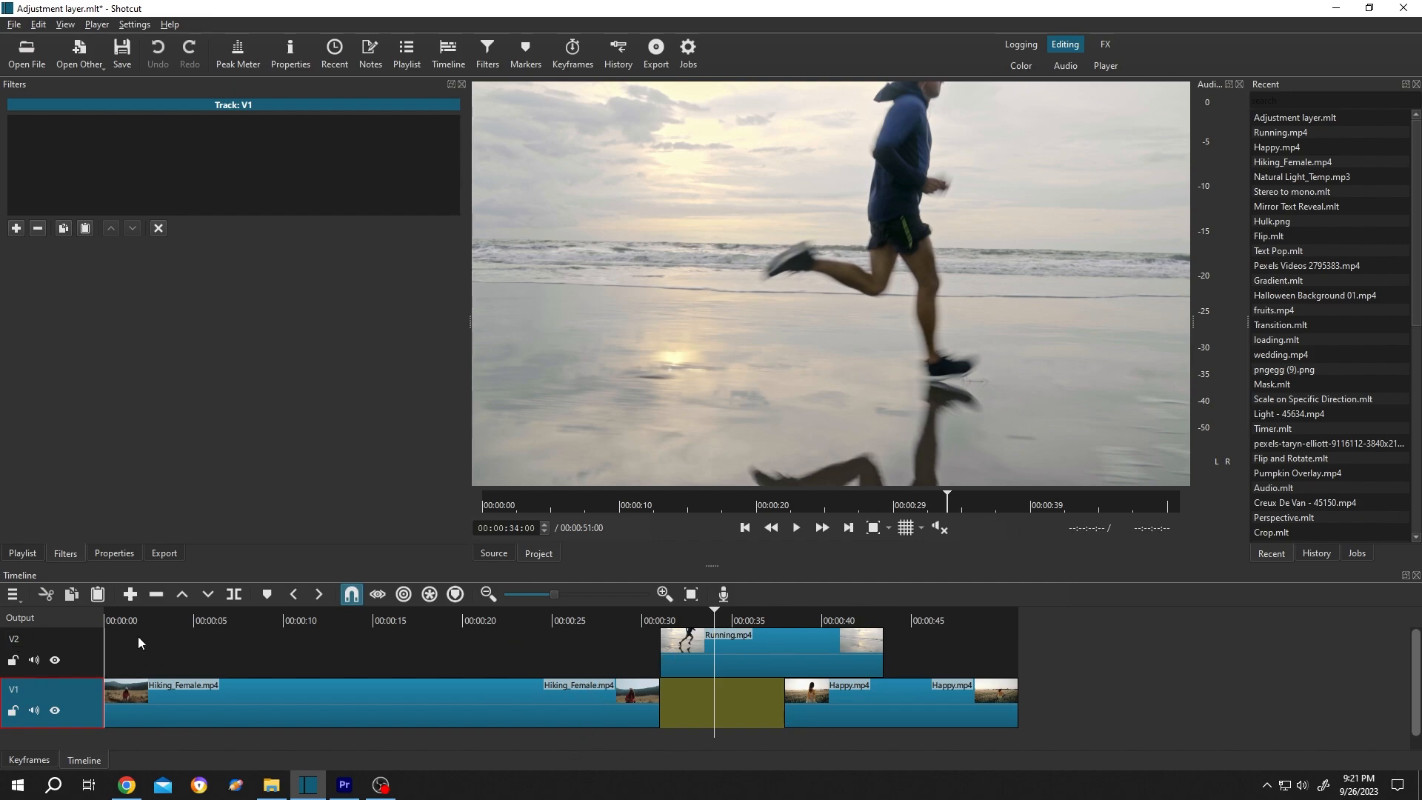
mouse_move(72, 622)
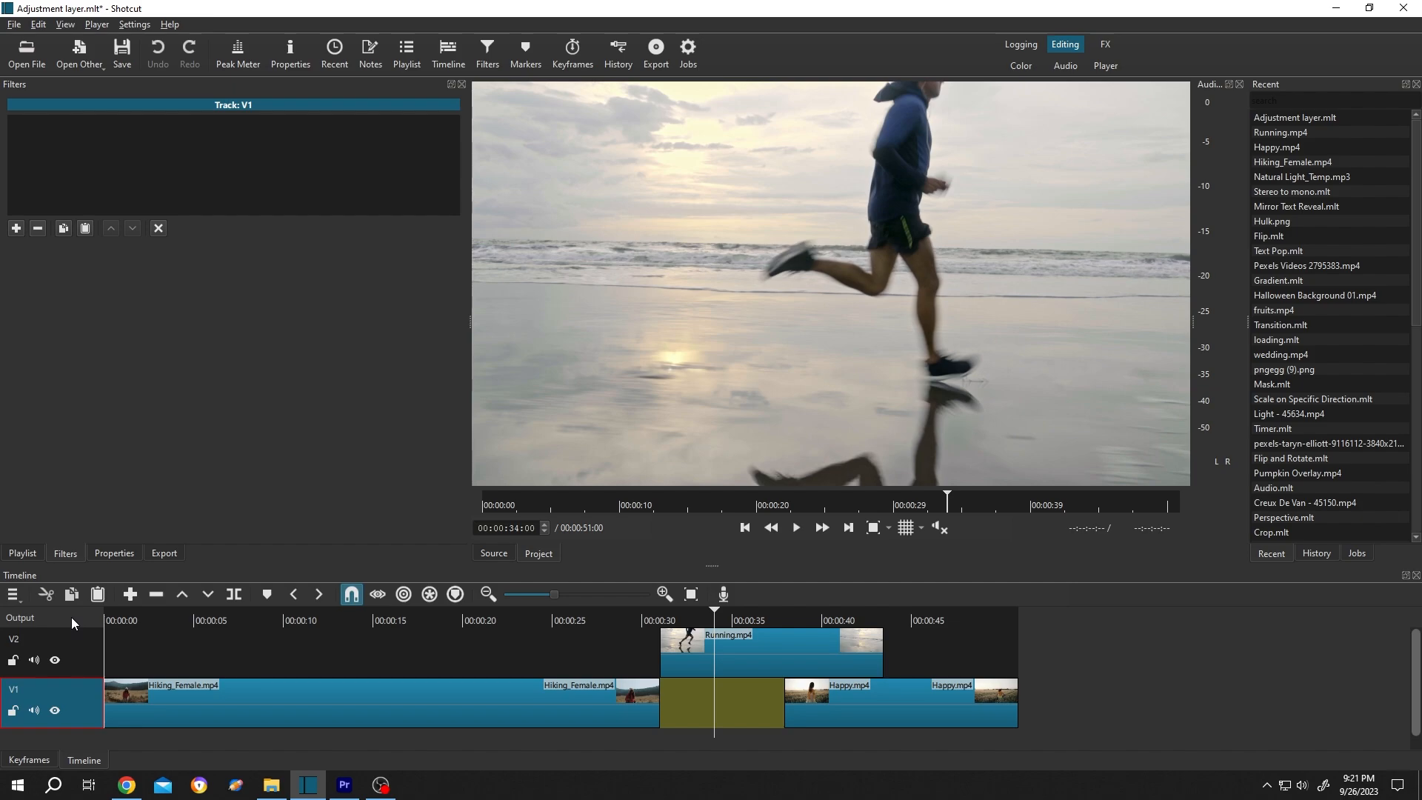
- Select the timeline Output header as the filter target
left_click(20, 618)
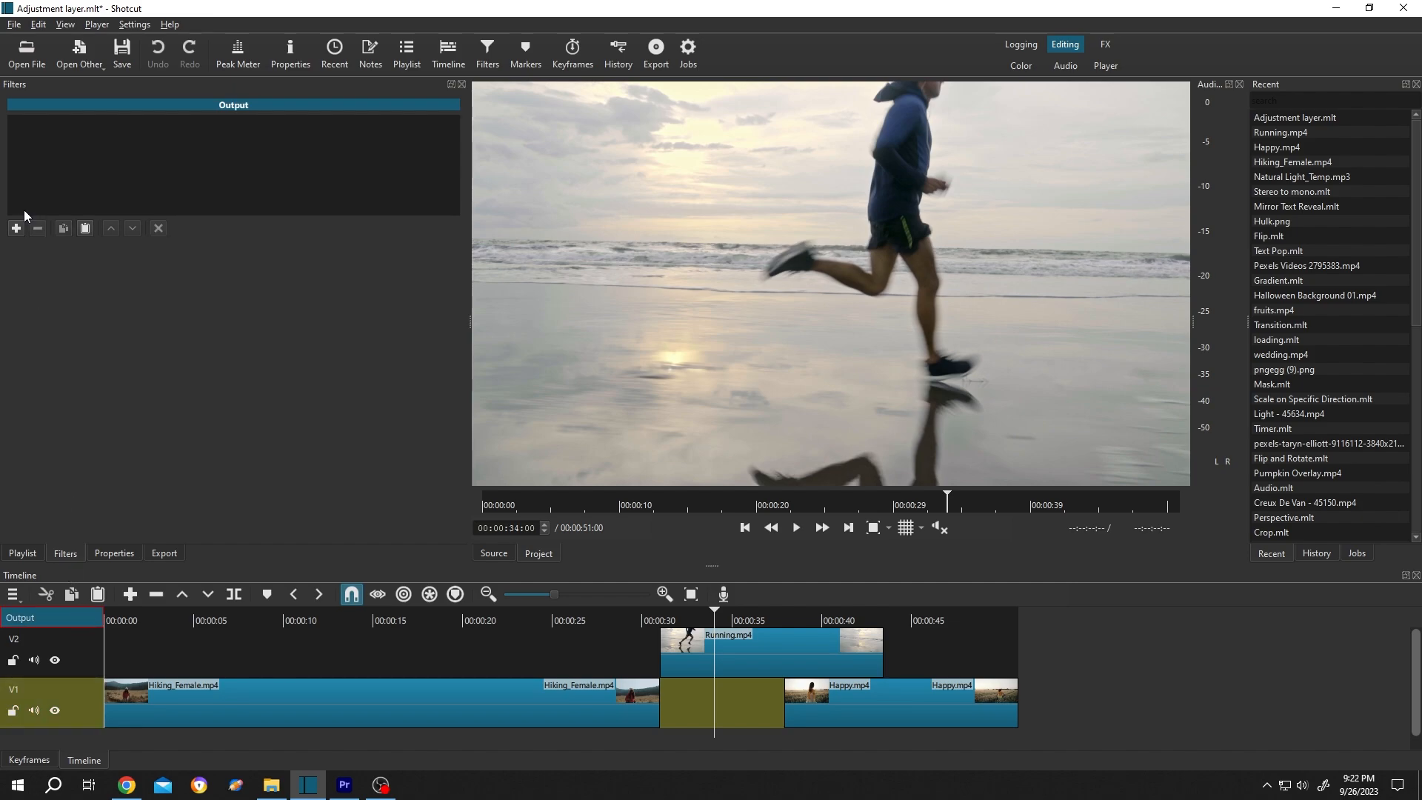
- Add a filter to the Output, confirming Yes in the all-clips warning
left_click(15, 228)
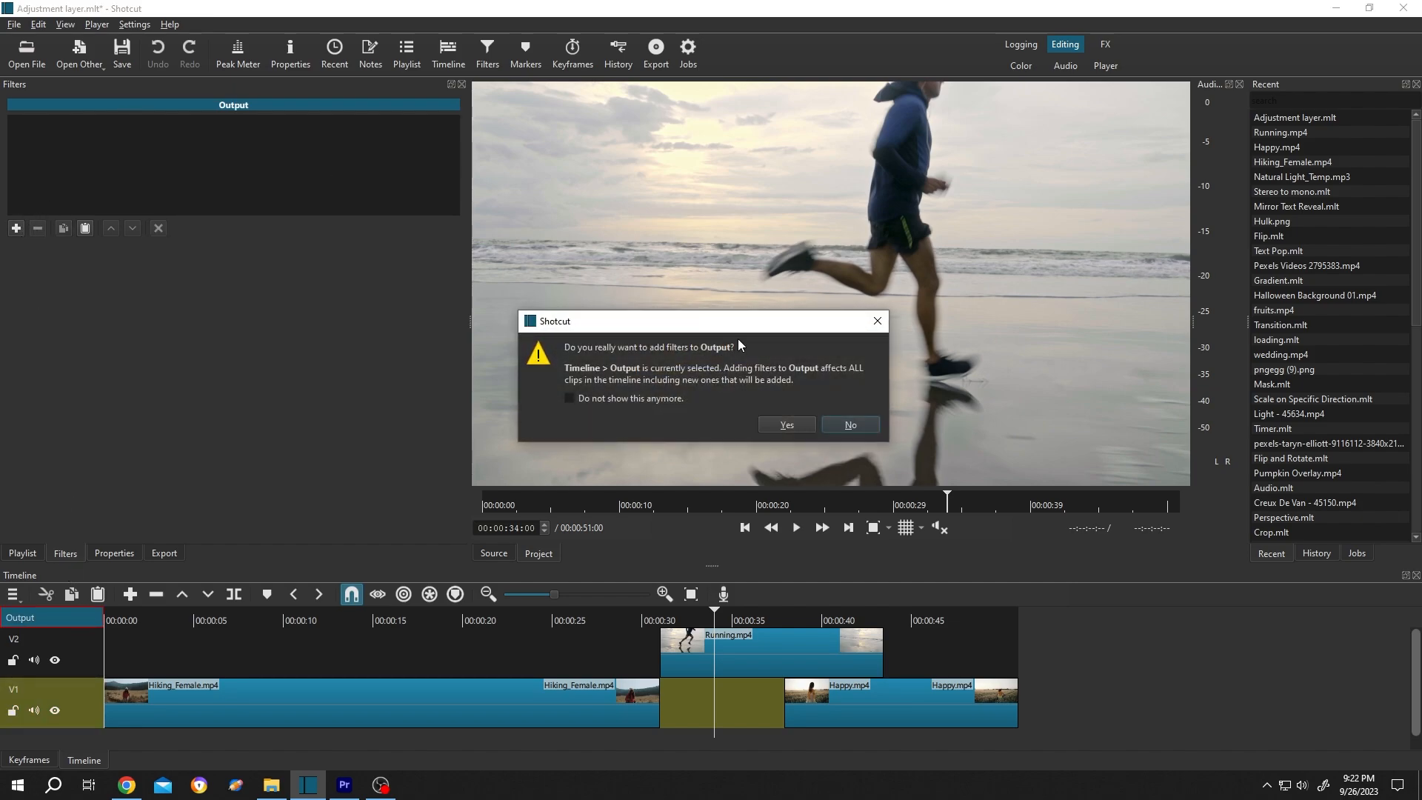
mouse_move(665, 388)
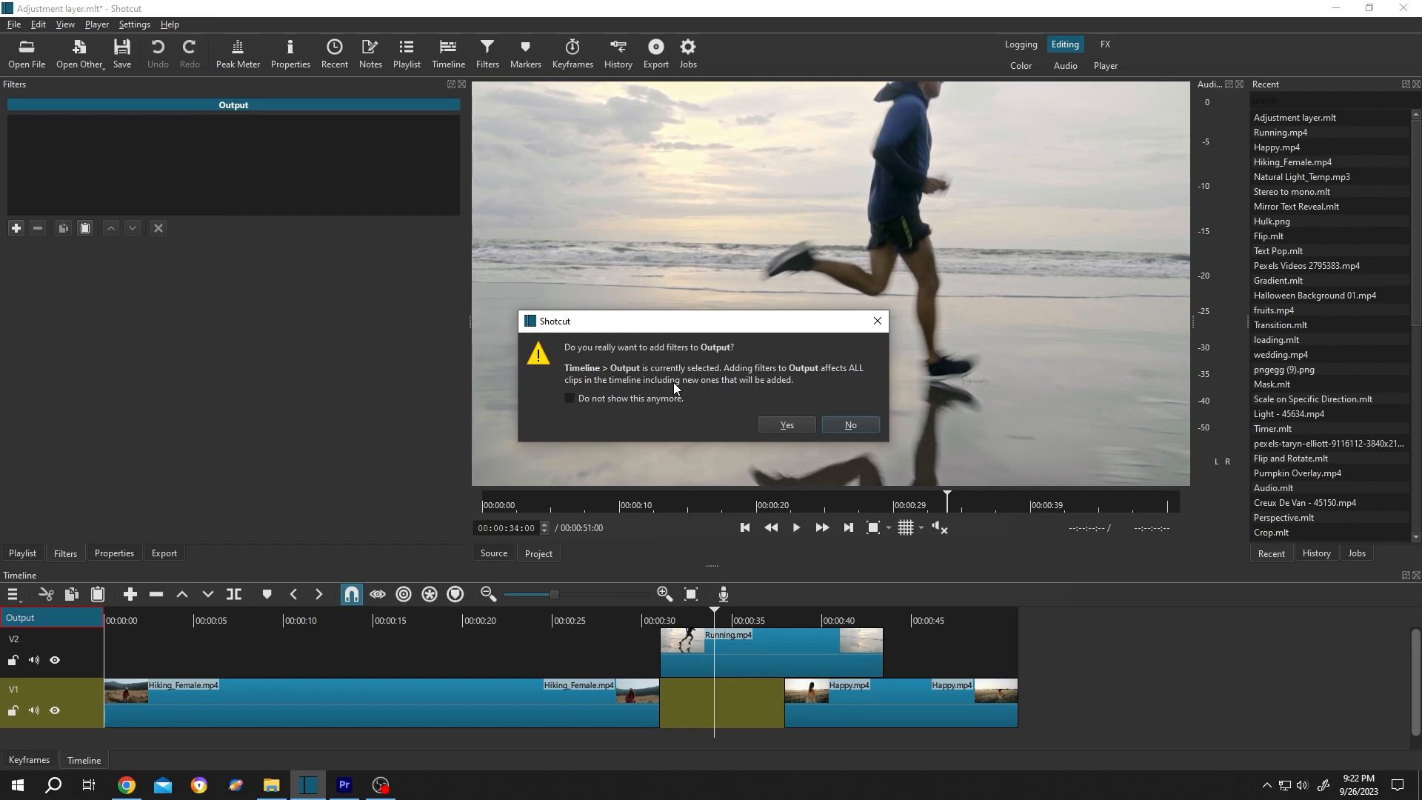
left_click(785, 425)
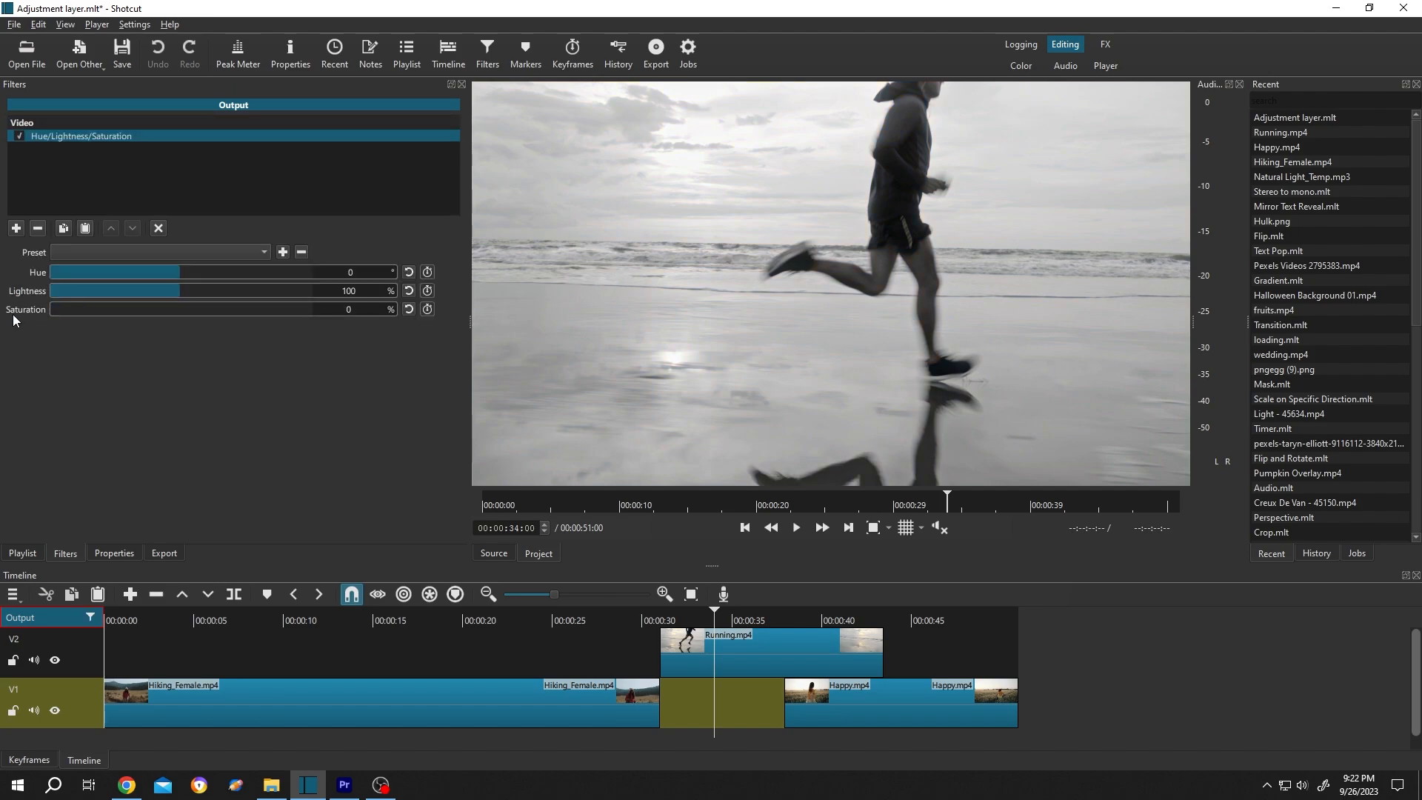
- Set the Hue/Lightness/Saturation filter's Lightness to 90% and preview the Hiking clip
triple_click(348, 290)
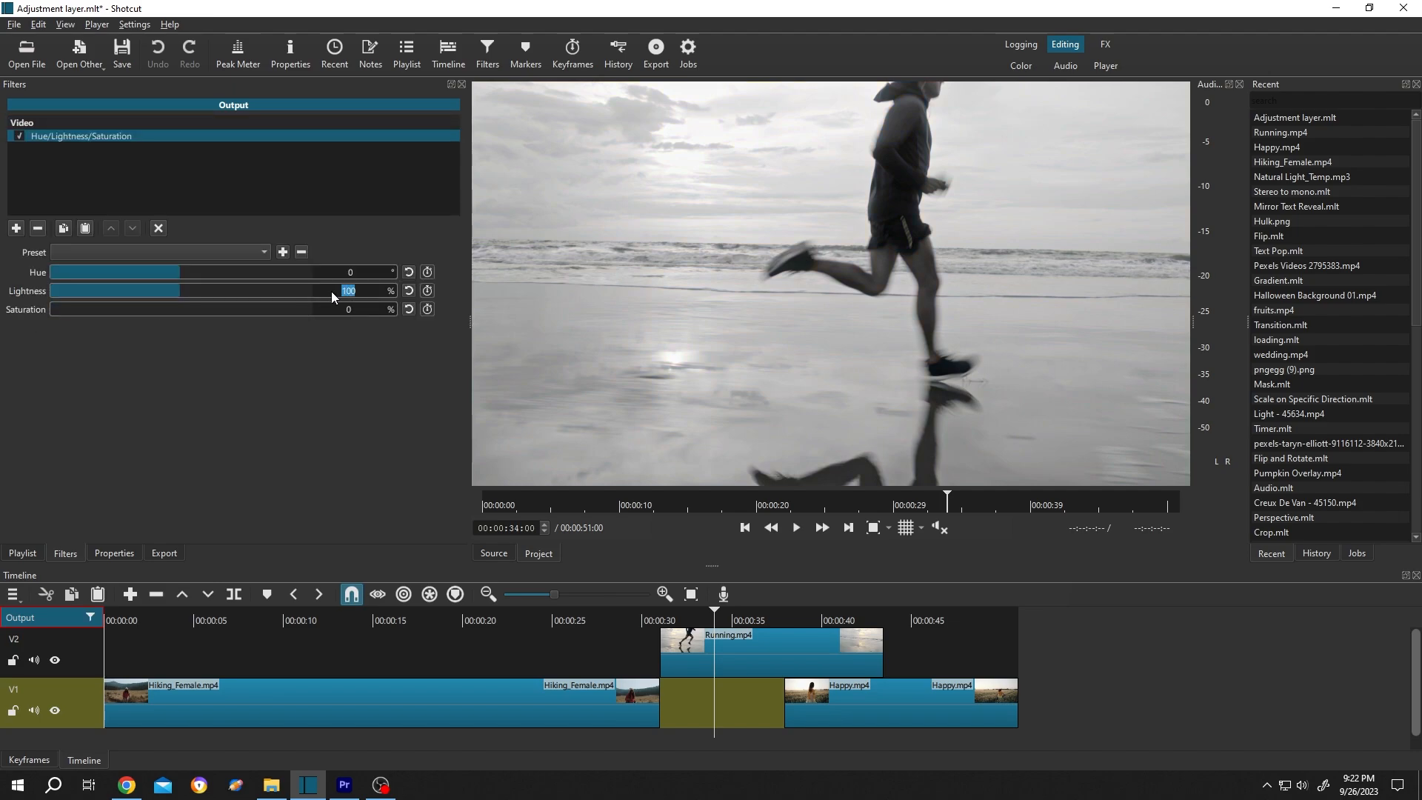
type("90")
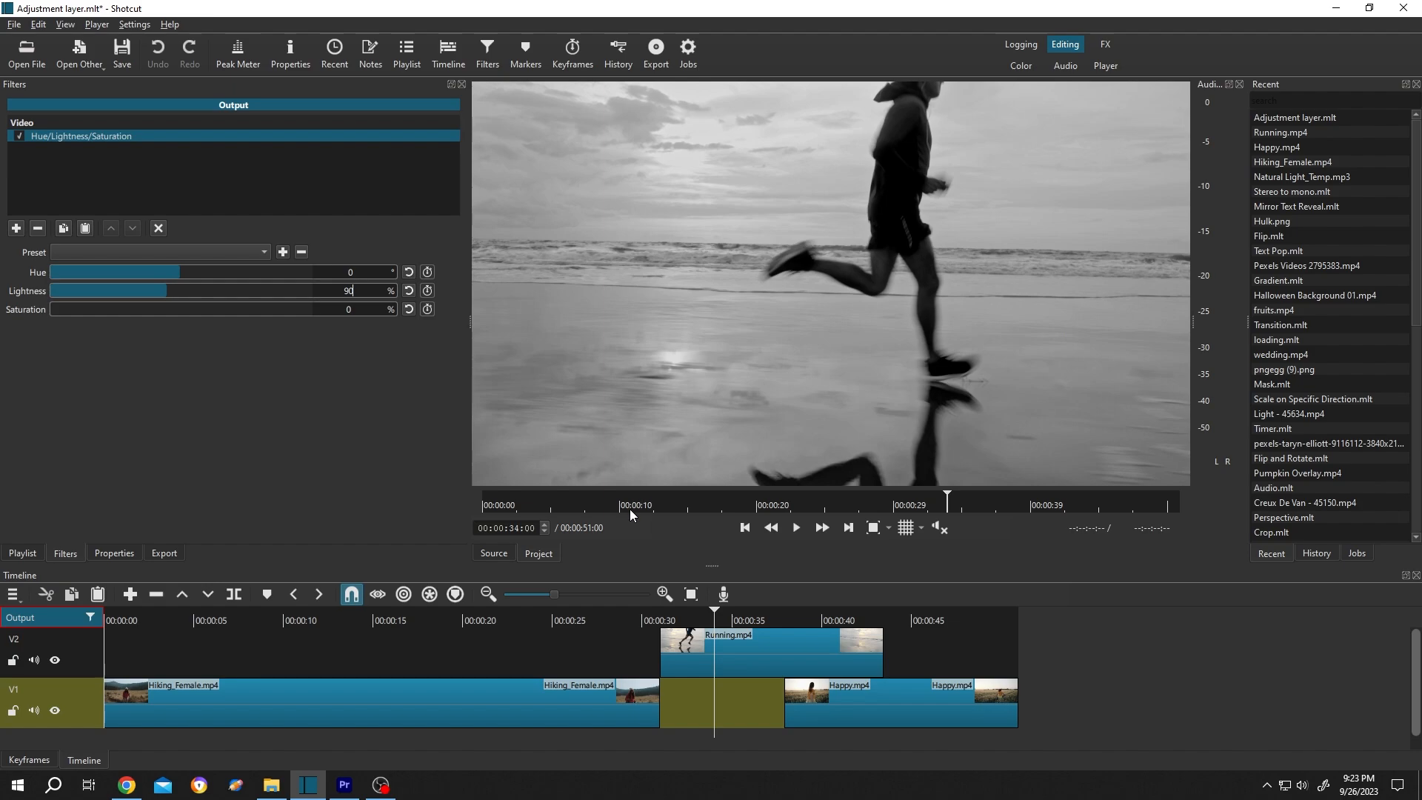
left_click(358, 621)
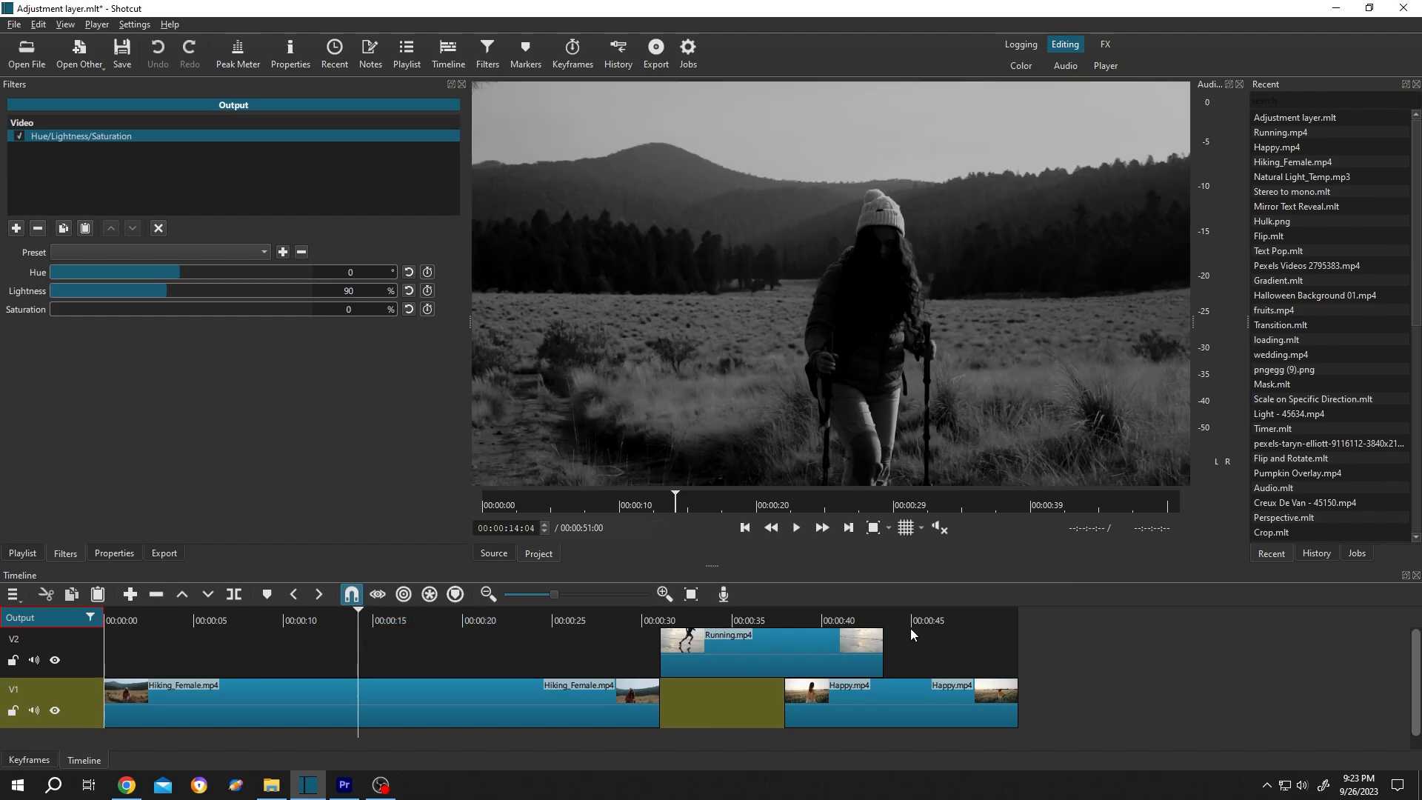